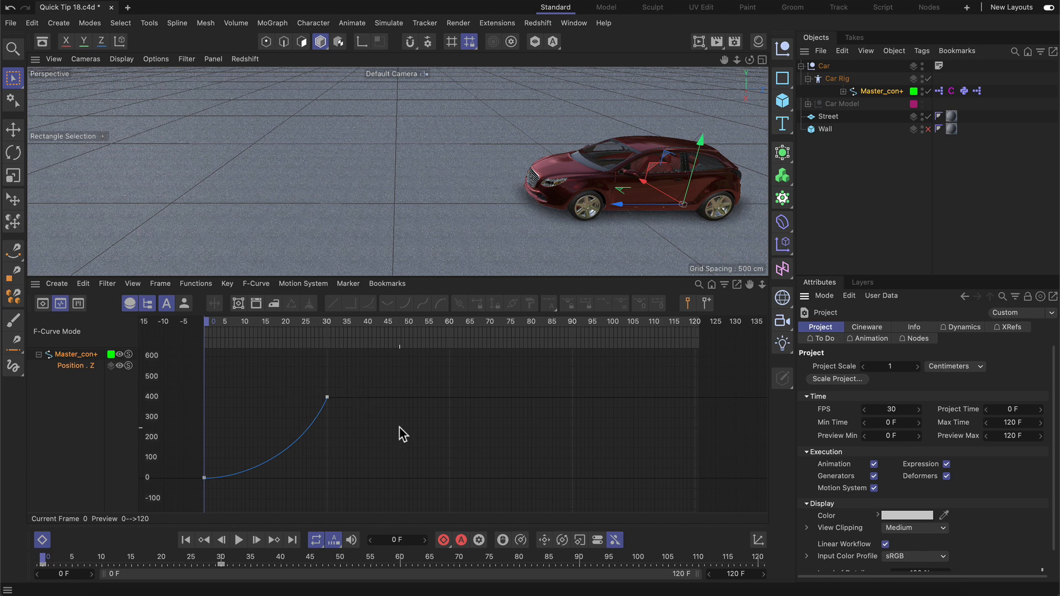
mouse_move(382, 405)
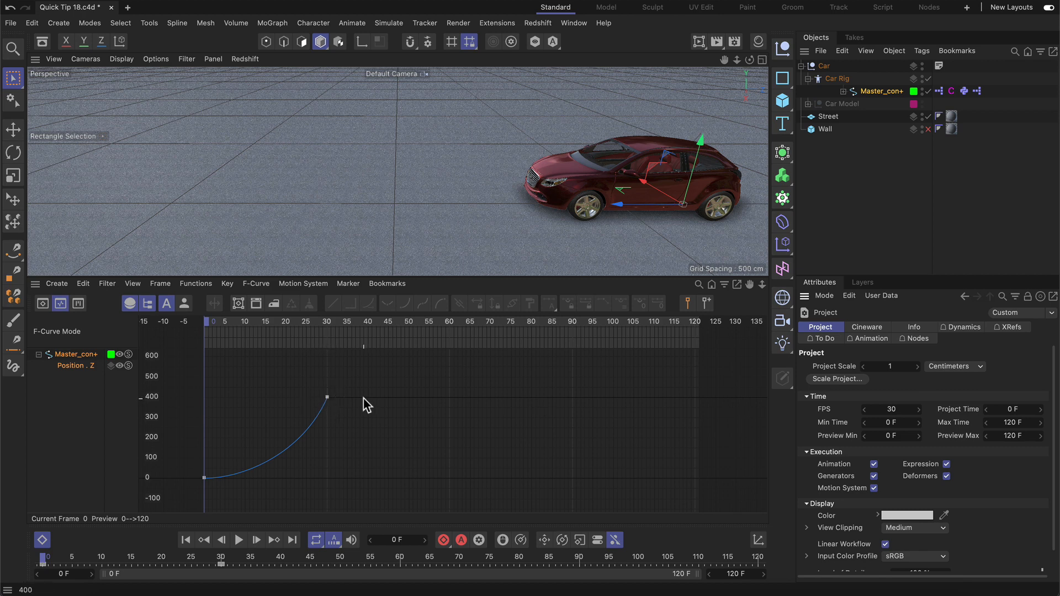
mouse_move(374, 435)
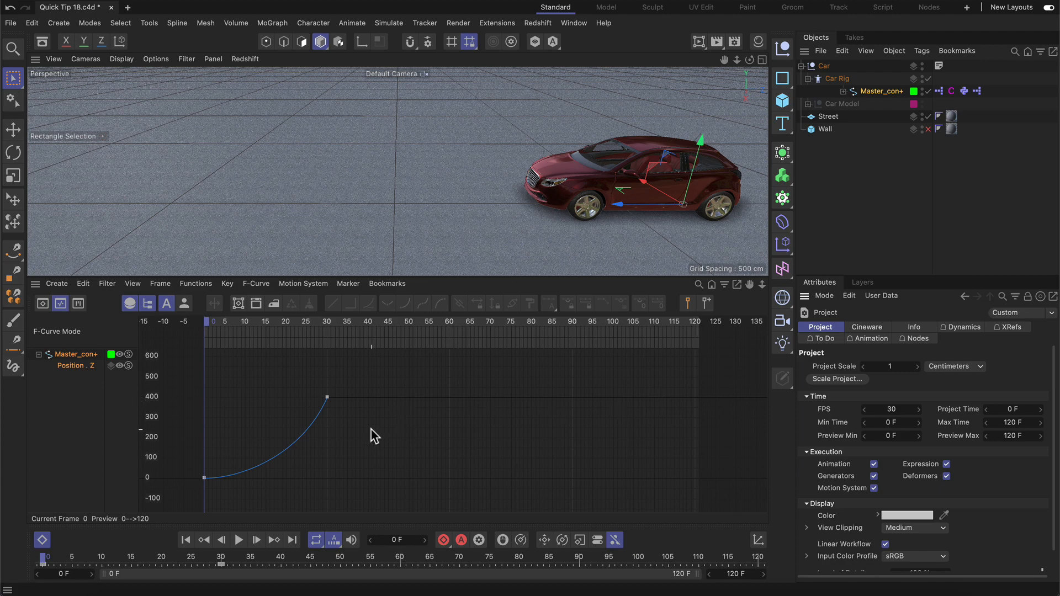
mouse_move(77, 372)
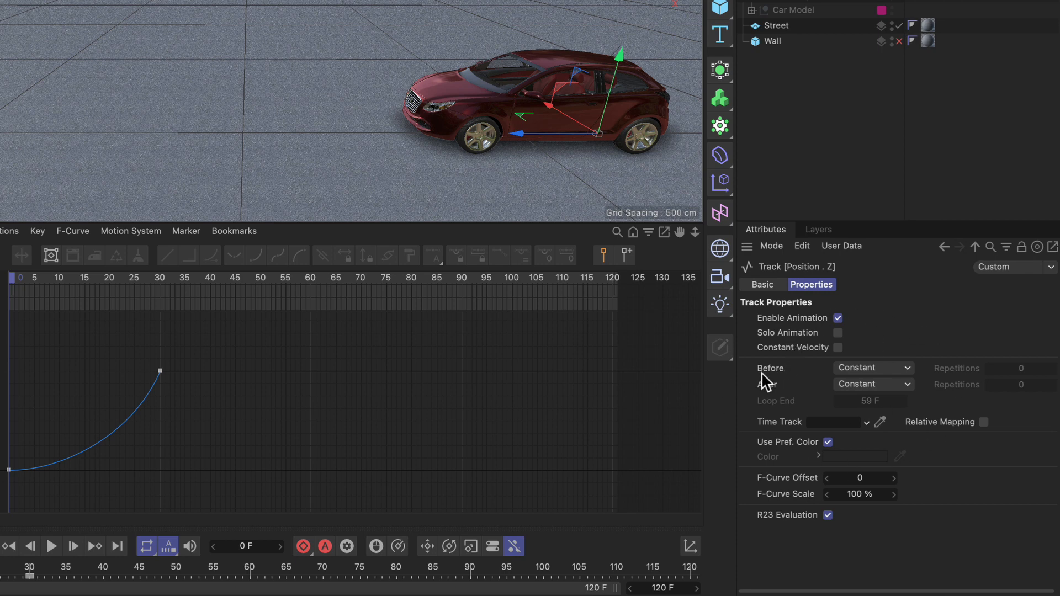
mouse_move(786, 397)
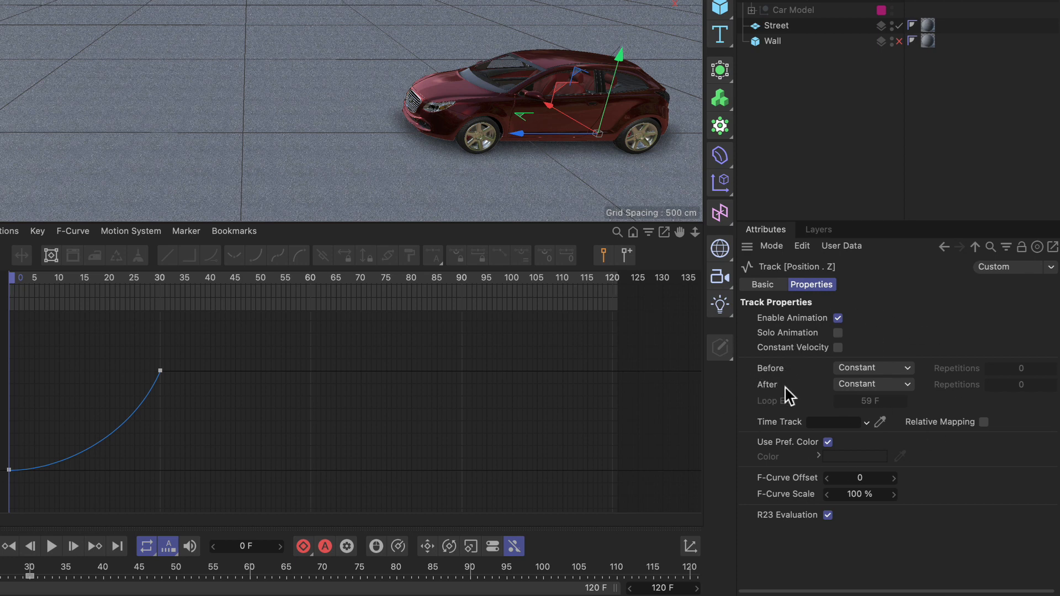
Open the Position.Z track's After behaviour dropdown, currently set to Constant.
click(872, 384)
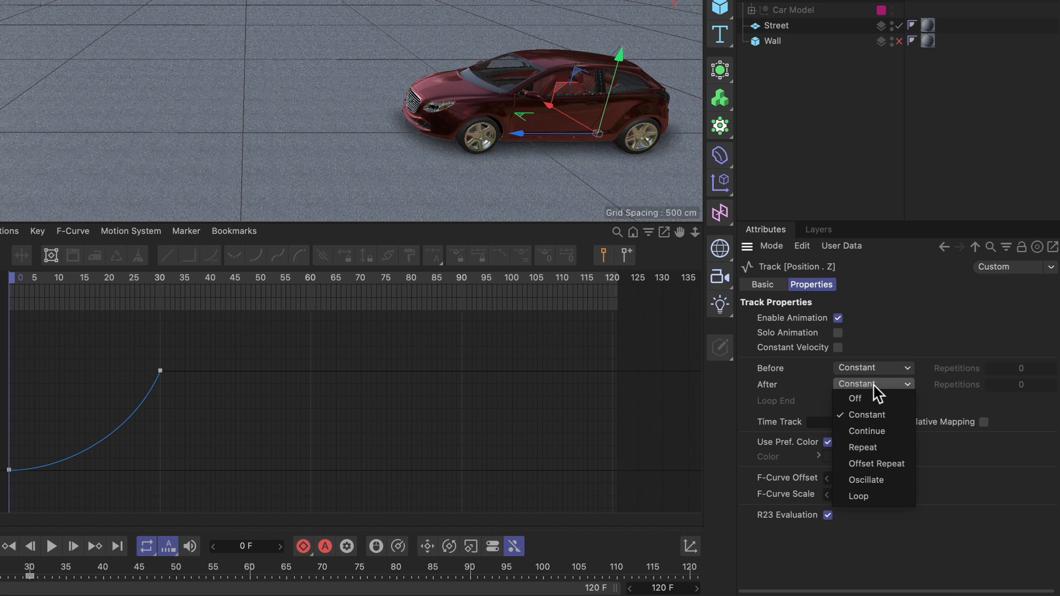
mouse_move(886, 439)
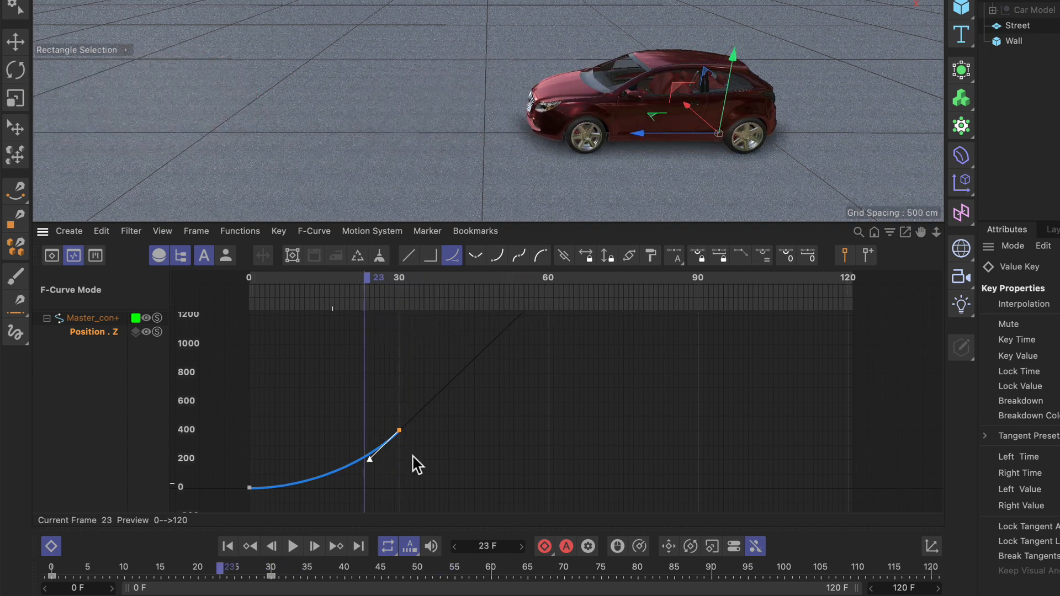
mouse_move(480, 364)
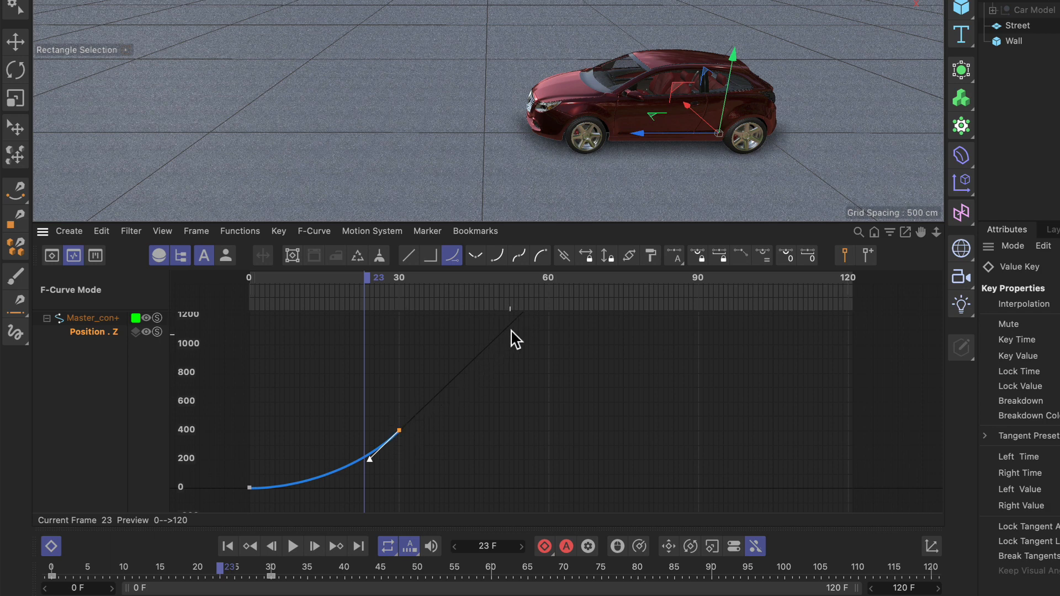
mouse_move(139, 352)
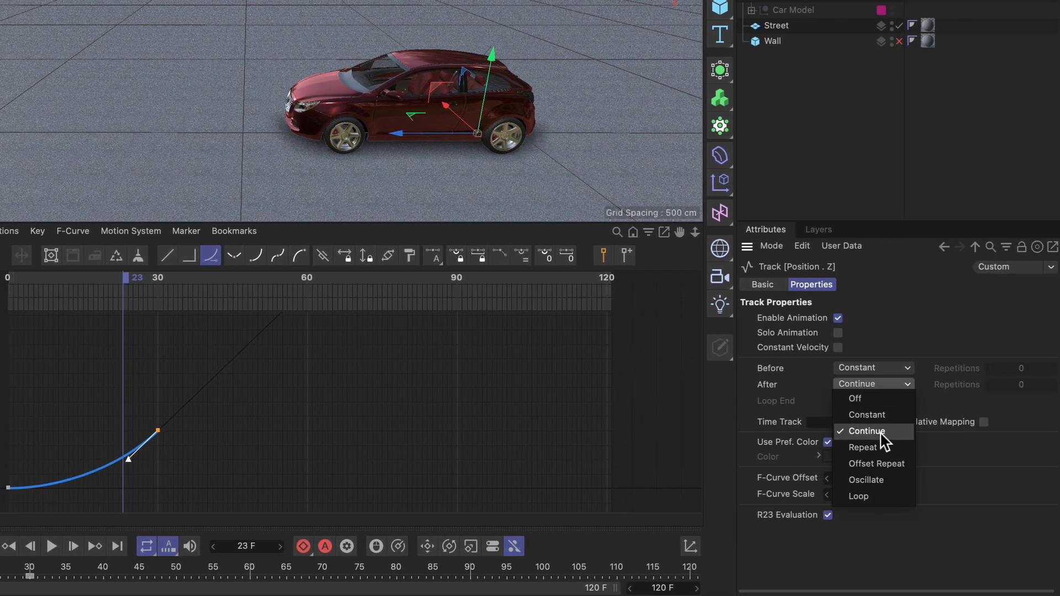
Set the Position.Z track's After behaviour to Repeat.
click(864, 446)
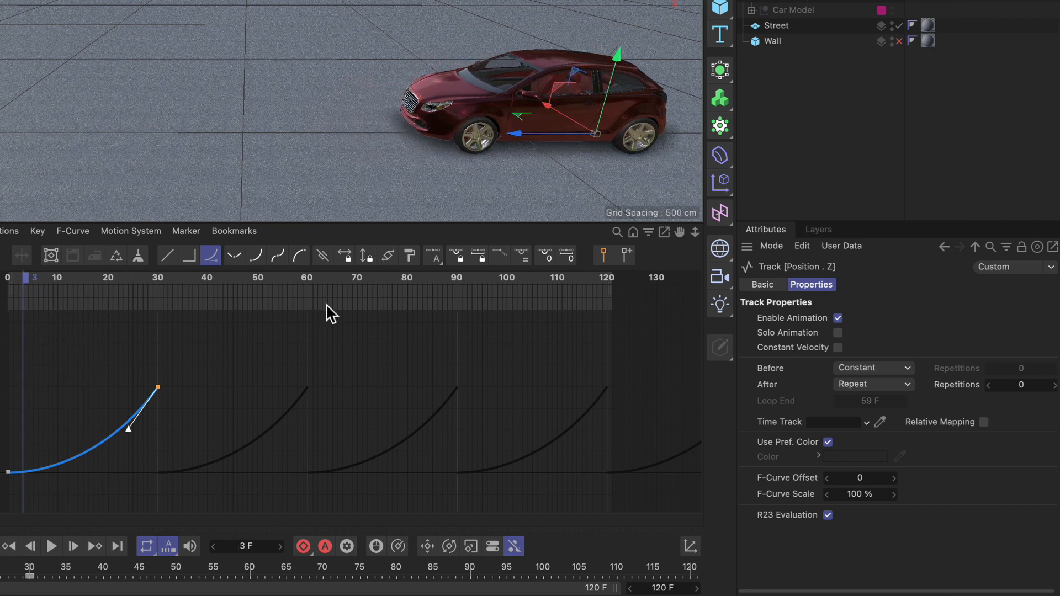
mouse_move(363, 443)
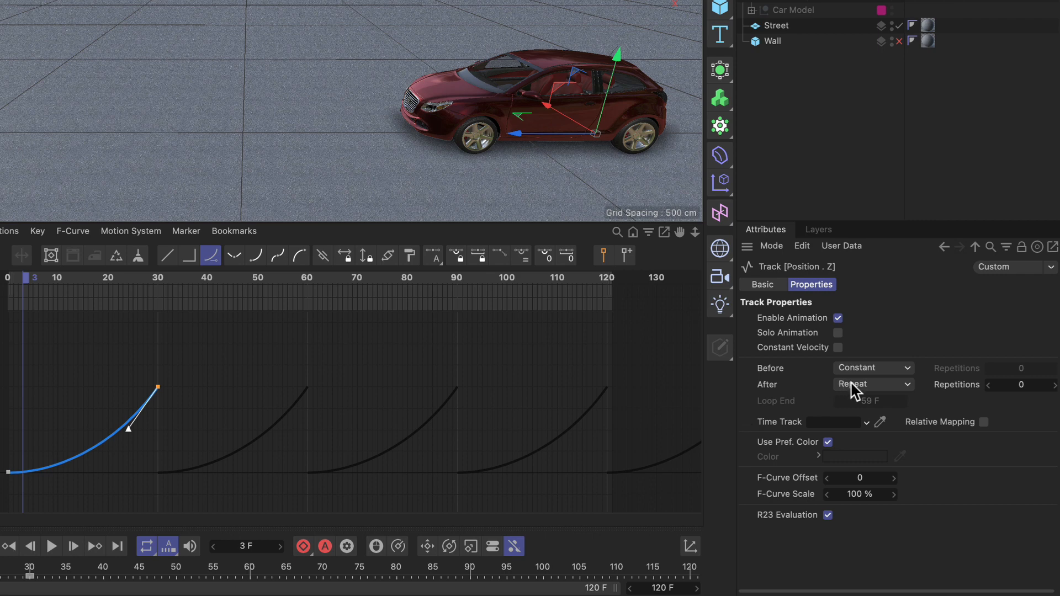
Set After to Offset Repeat and drag the time slider back to frame 0.
click(873, 384)
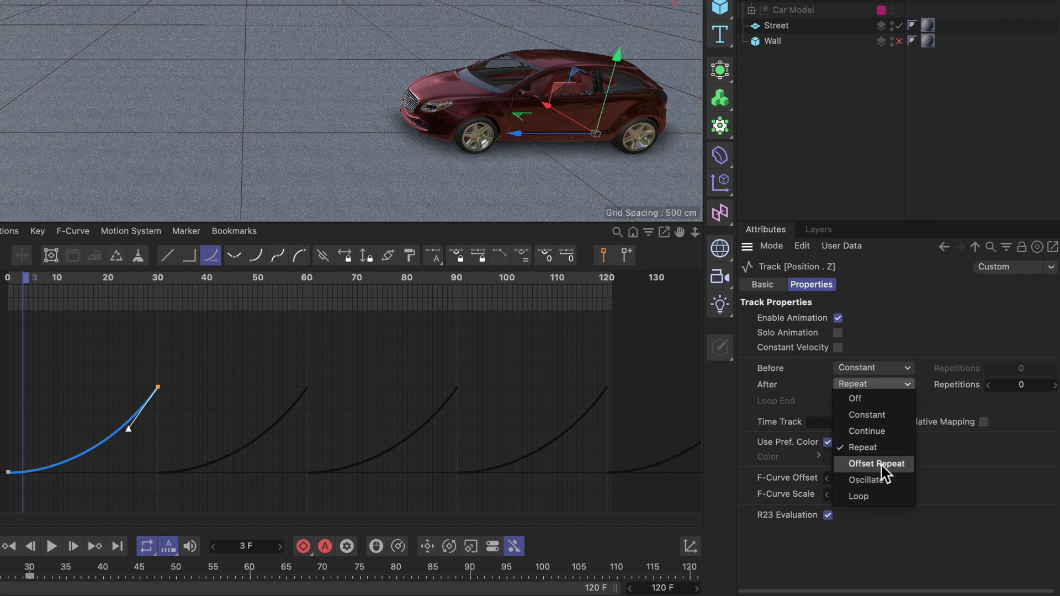
click(877, 464)
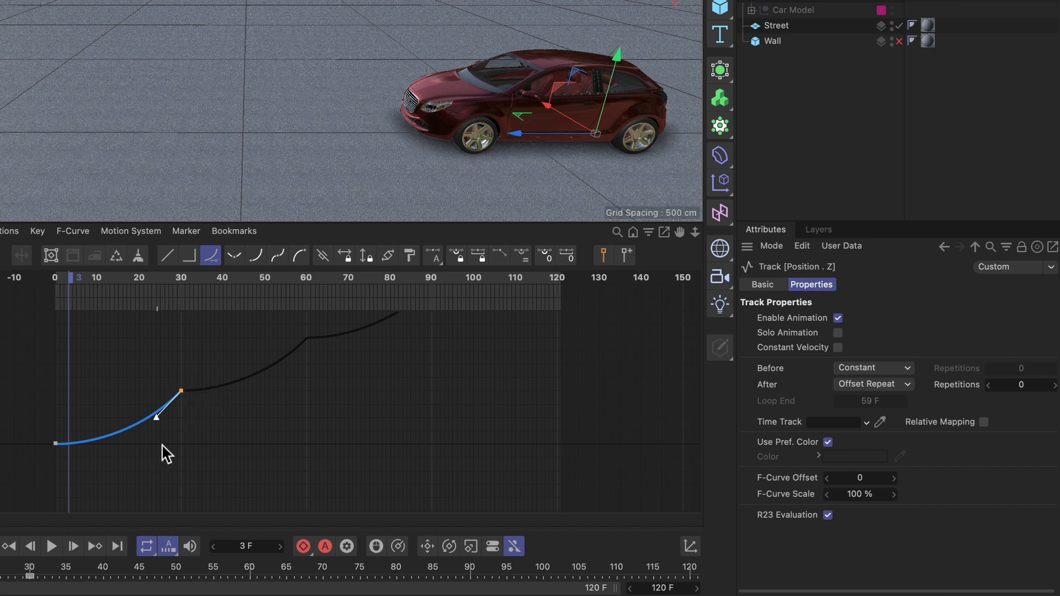
drag(78, 277, 292, 277)
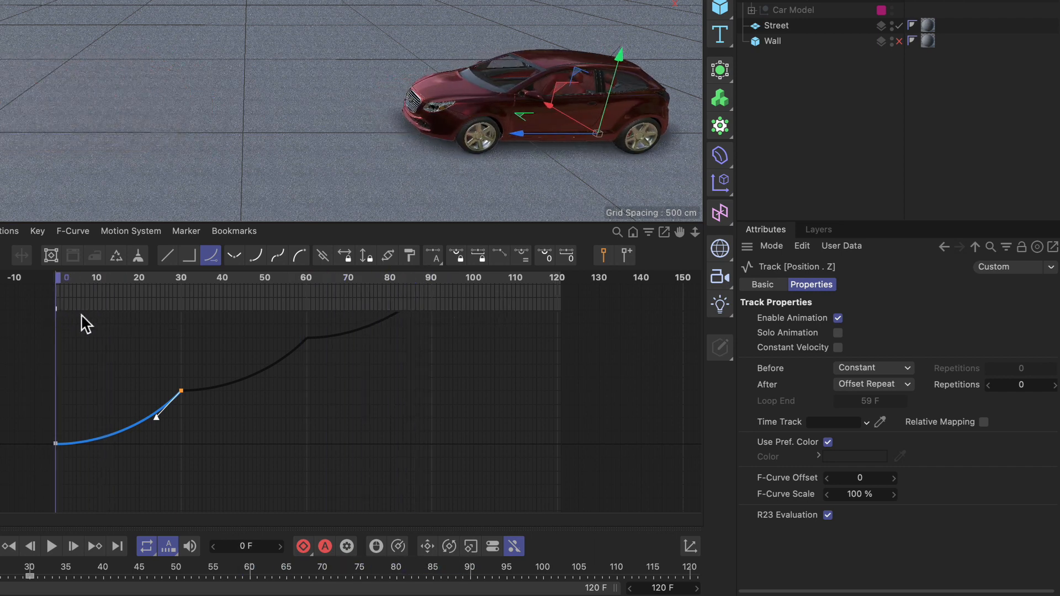
Set After to Oscillate, then play and stop the animation to preview it.
click(873, 385)
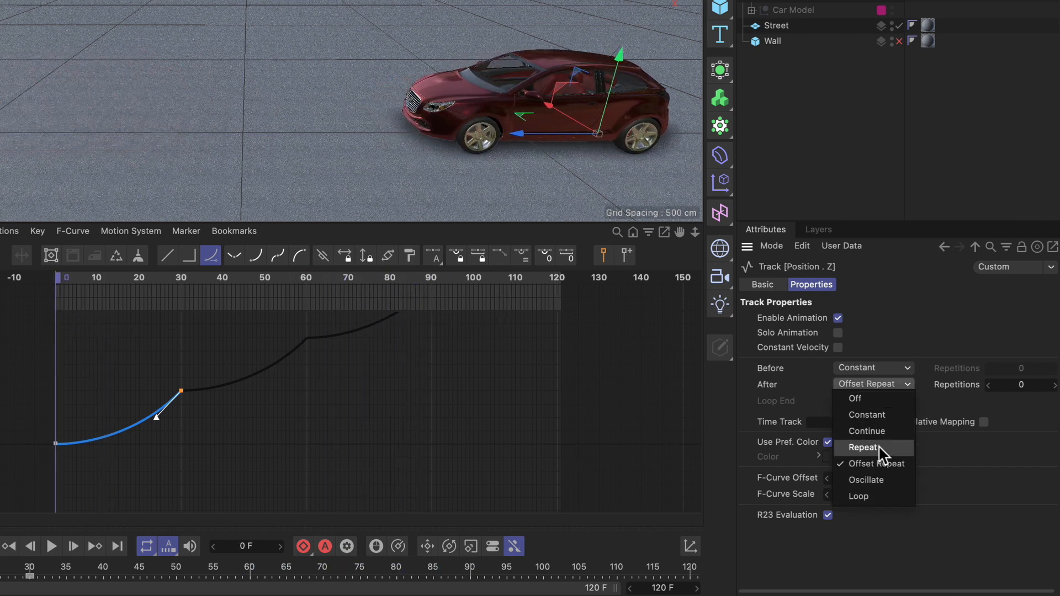
click(866, 480)
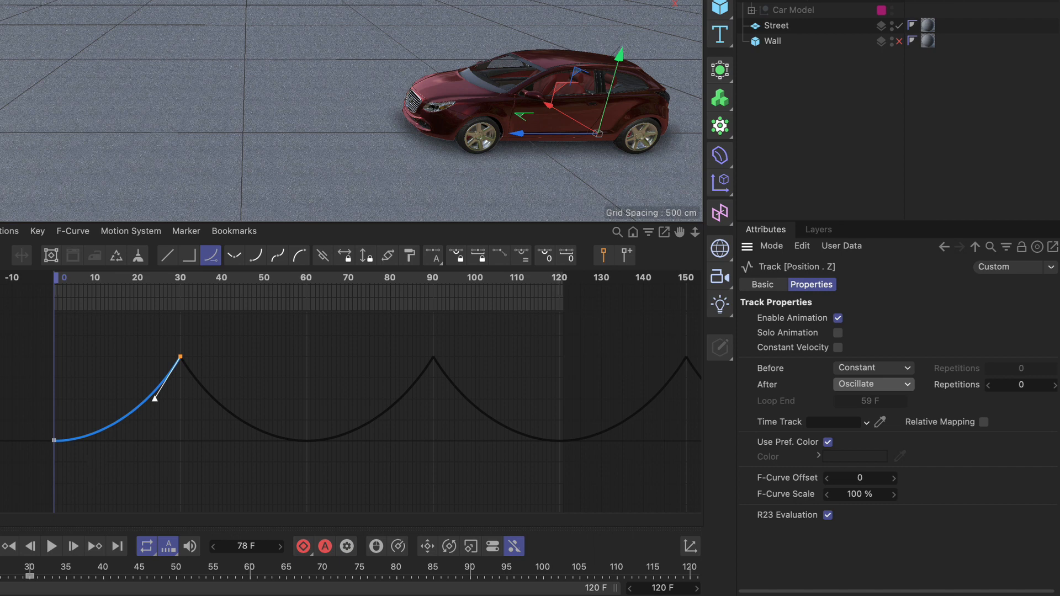
click(51, 546)
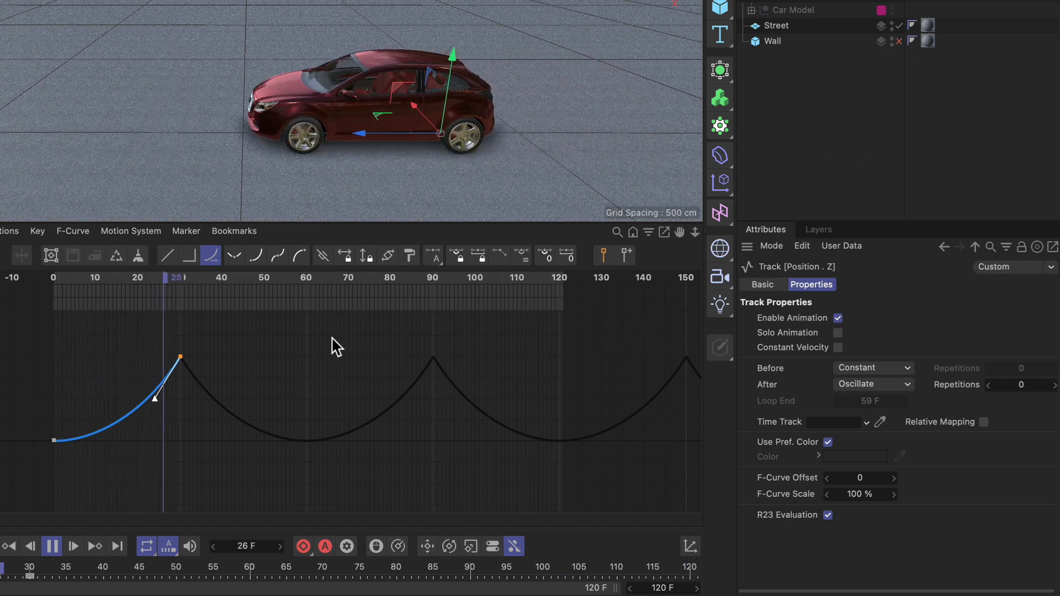
click(52, 546)
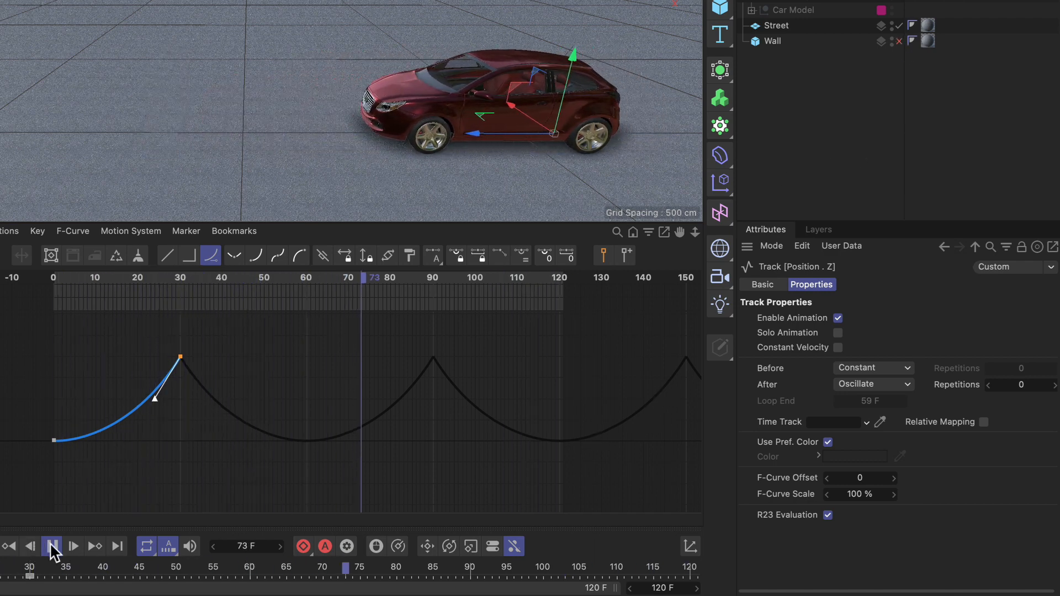
Set After to Loop, then play and stop the animation to preview.
click(873, 384)
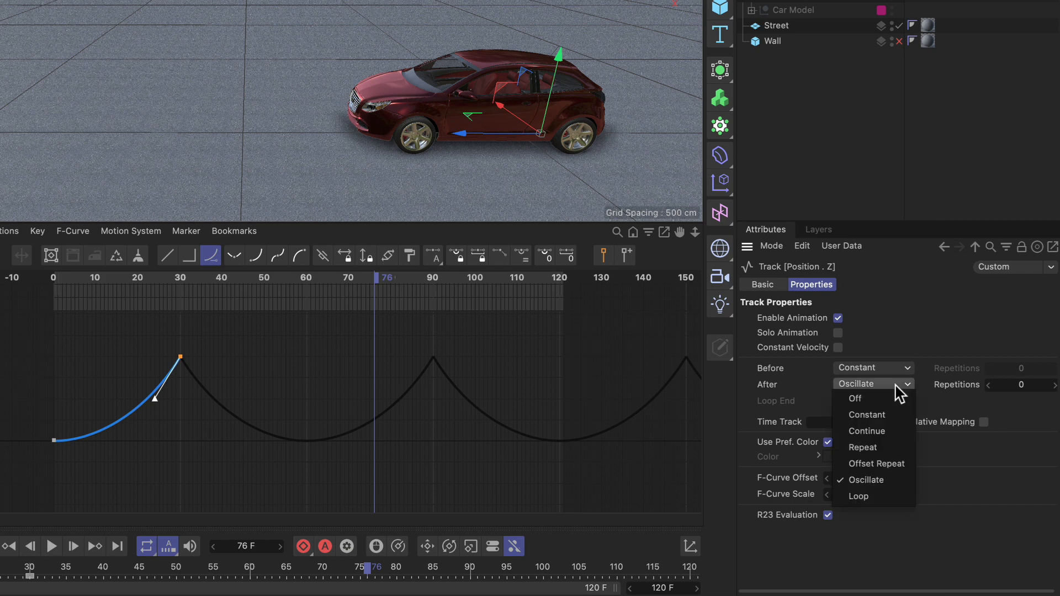
click(858, 496)
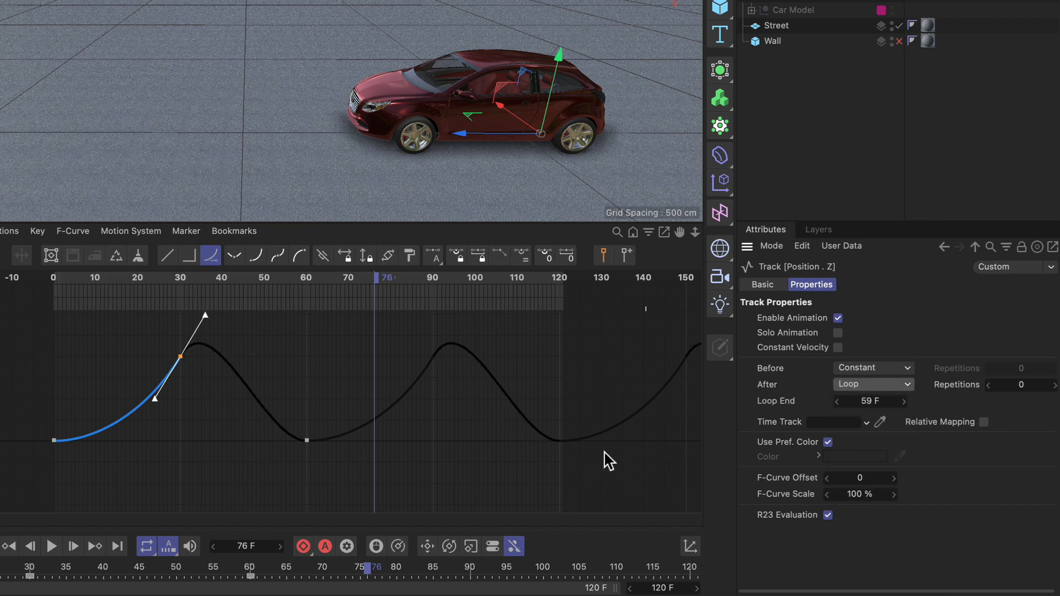
mouse_move(217, 392)
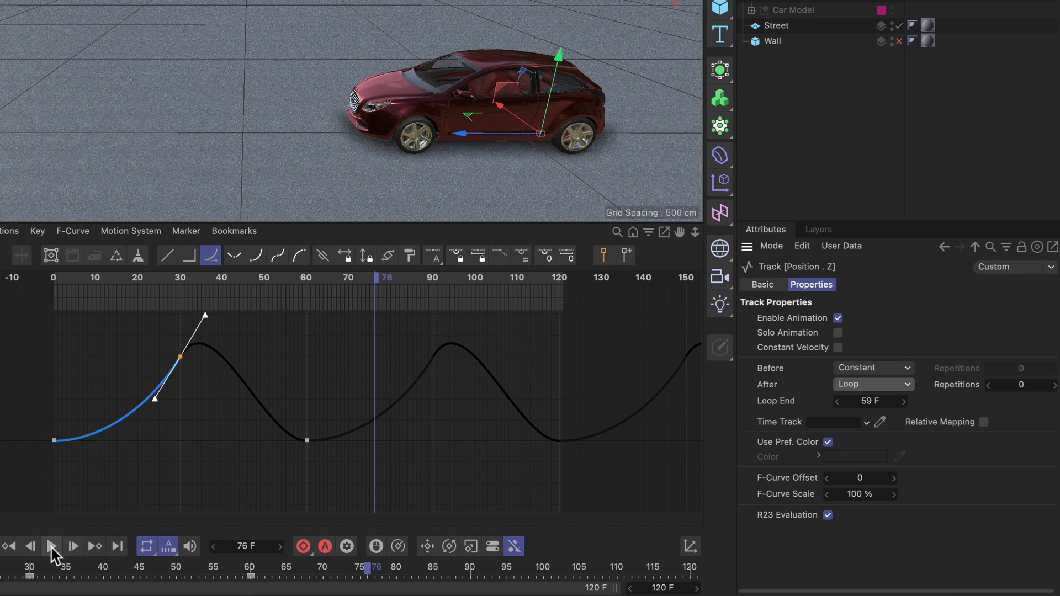
click(52, 547)
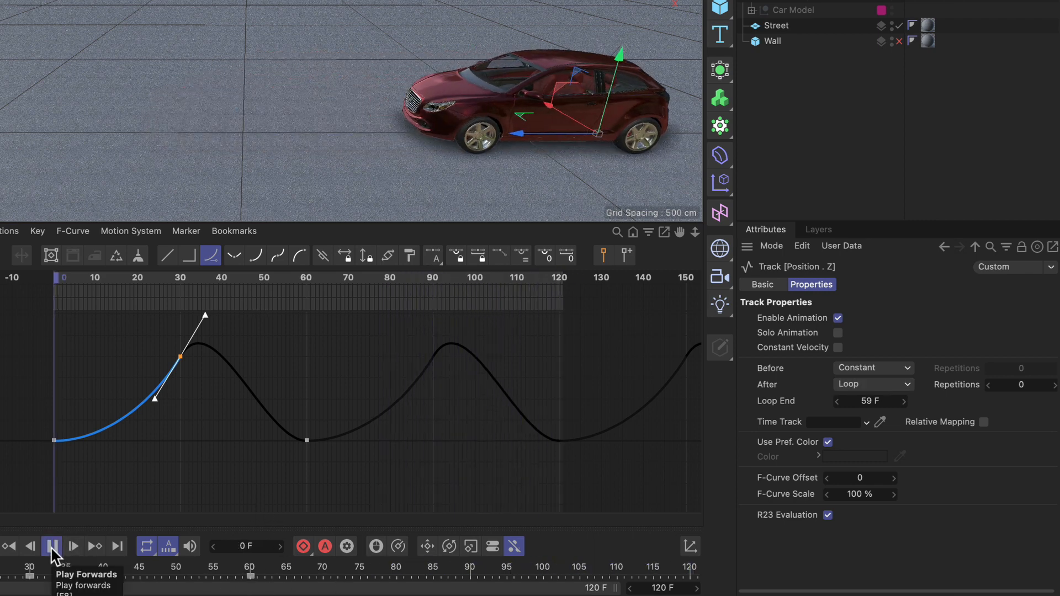
click(52, 546)
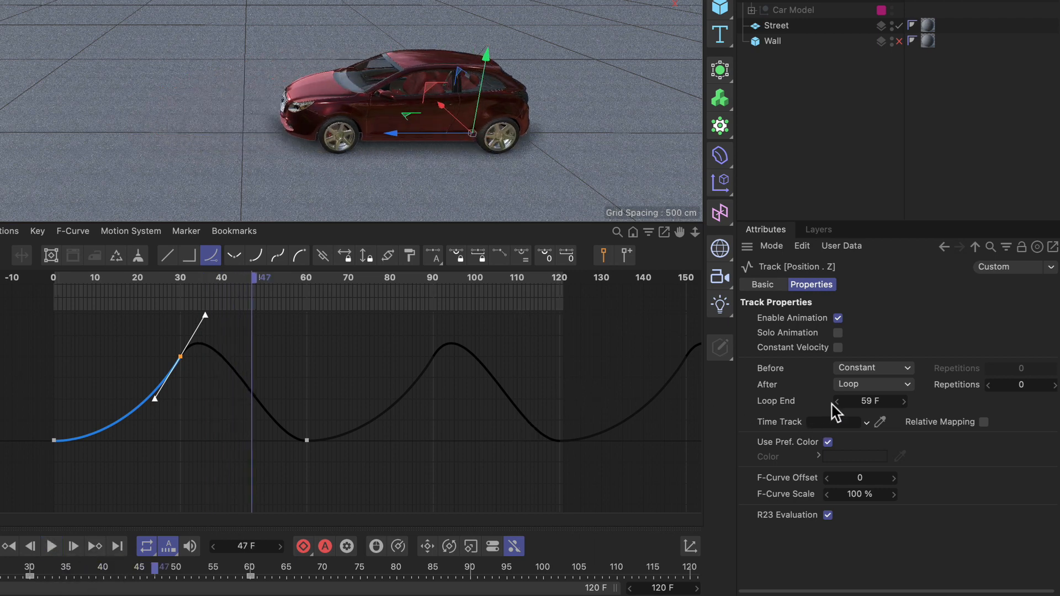
Enter 90 as the Loop End, then step it down to 89 F.
click(871, 401)
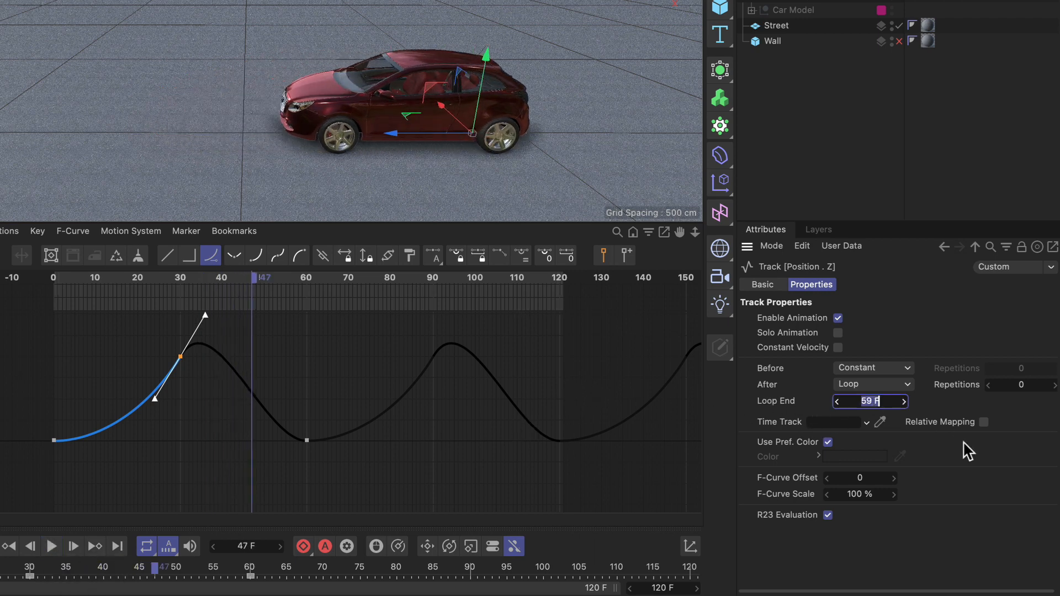
text(90)
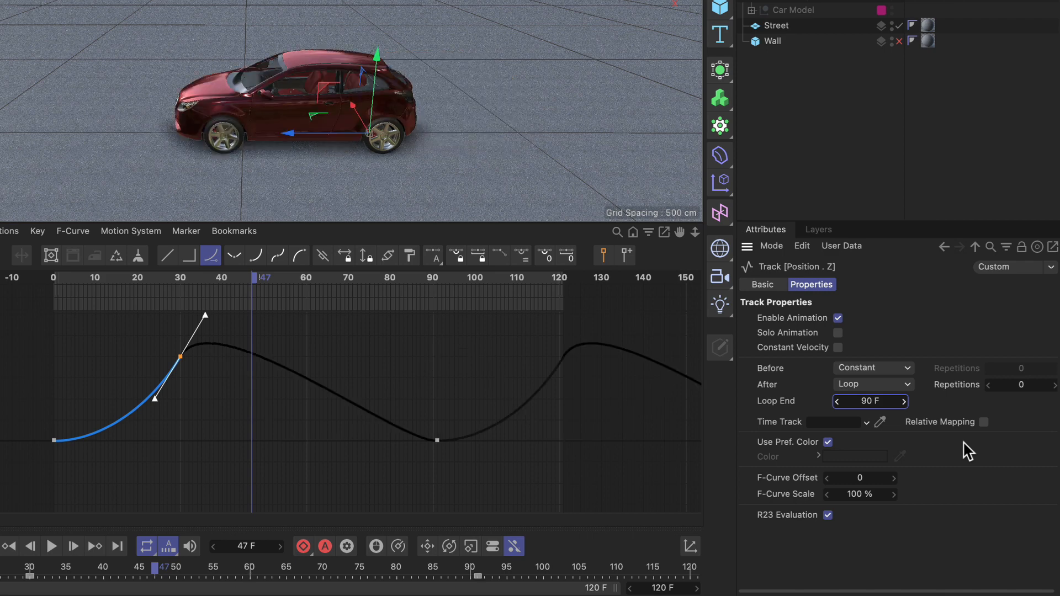
mouse_move(75, 449)
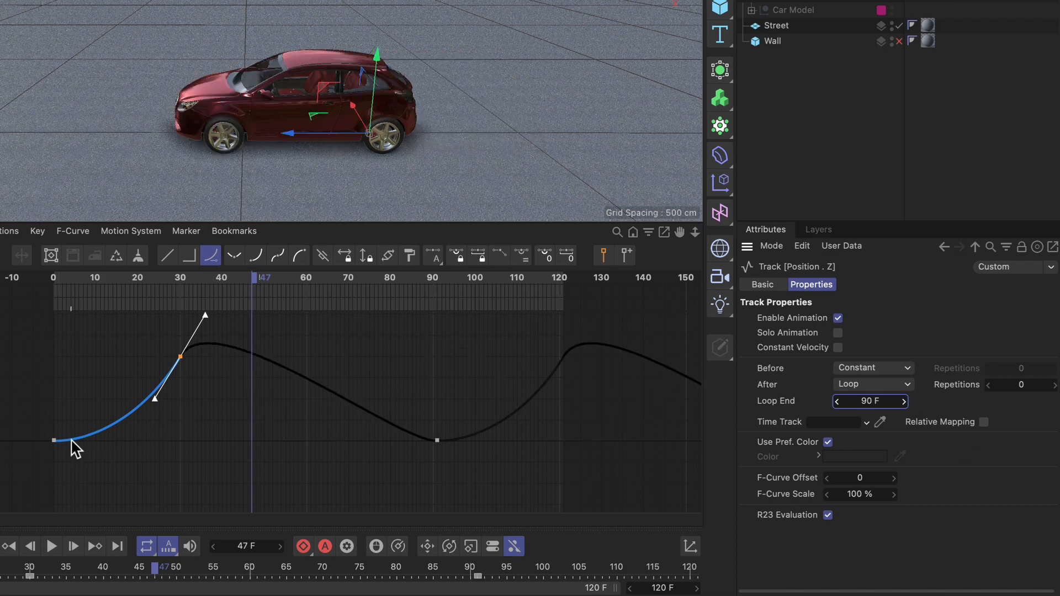
mouse_move(436, 365)
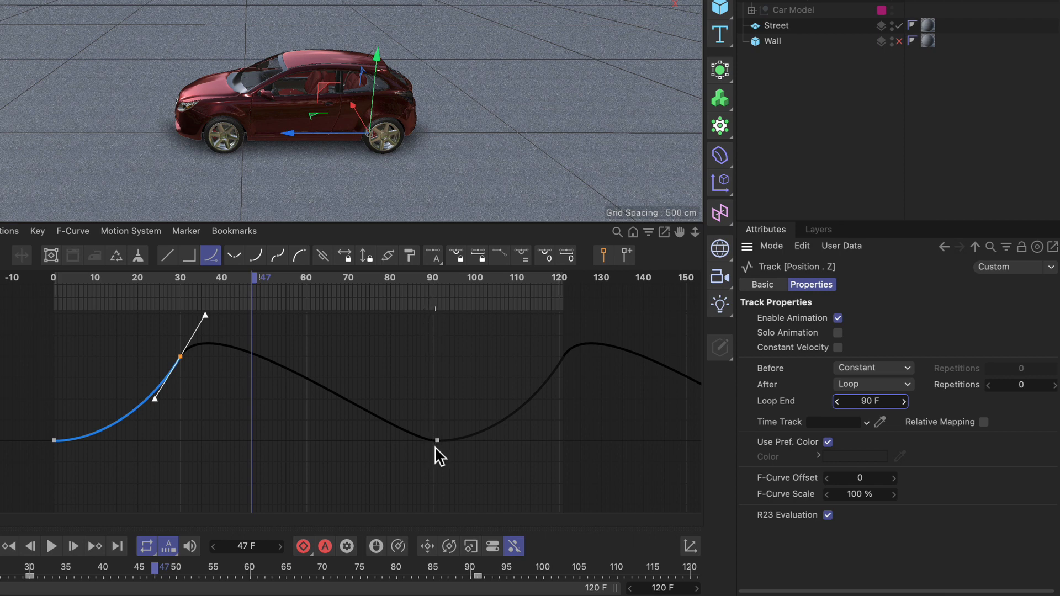
mouse_move(454, 448)
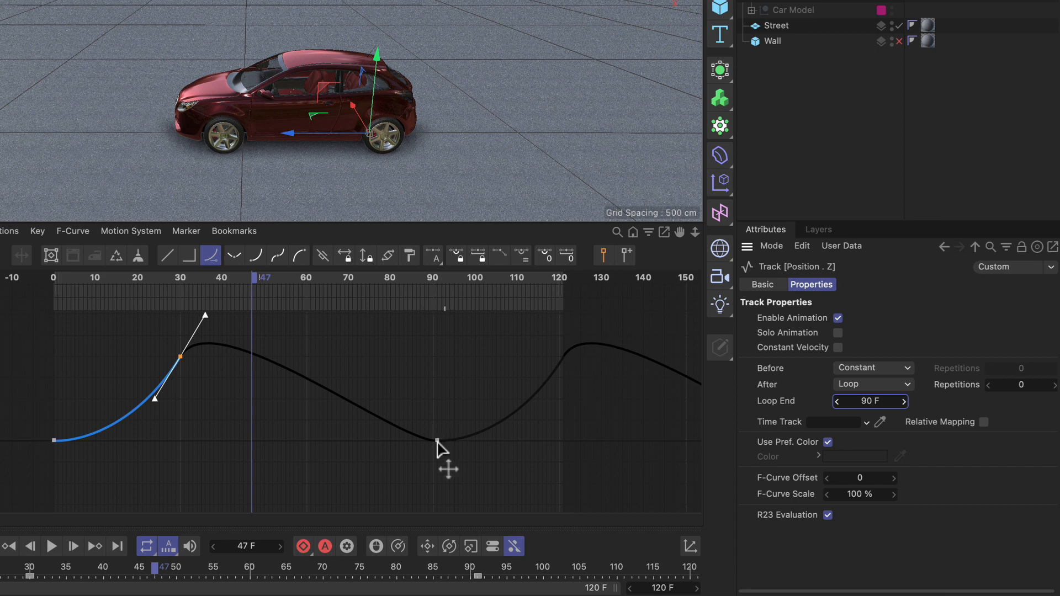
mouse_move(815, 422)
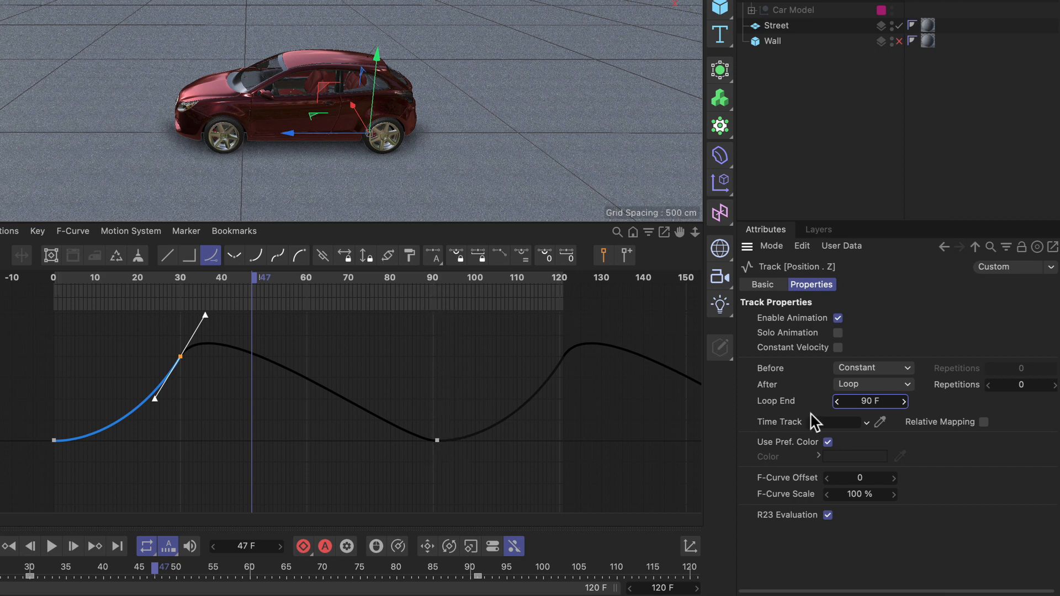
click(837, 401)
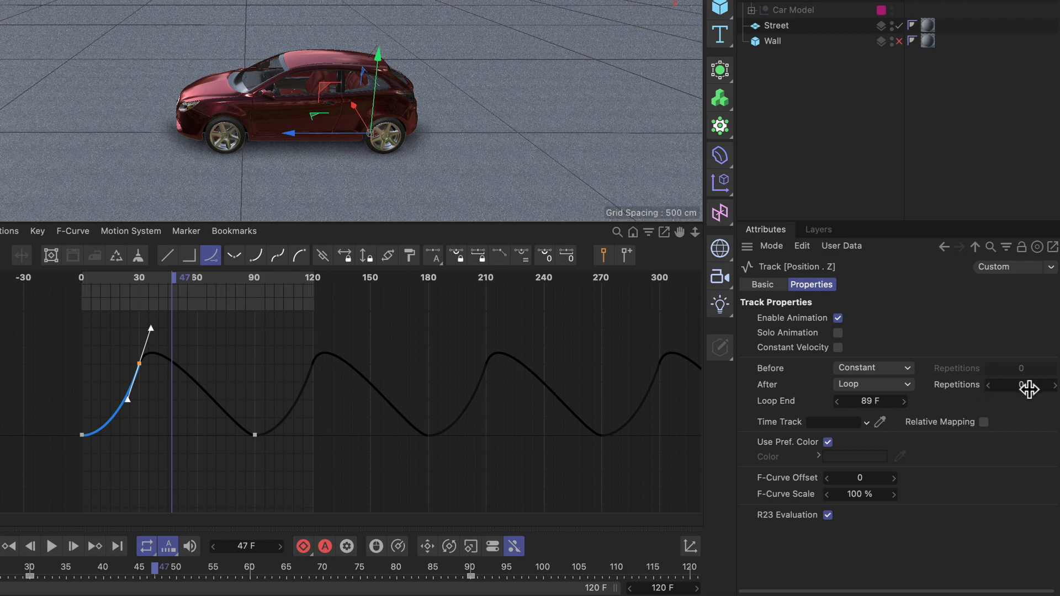
mouse_move(220, 428)
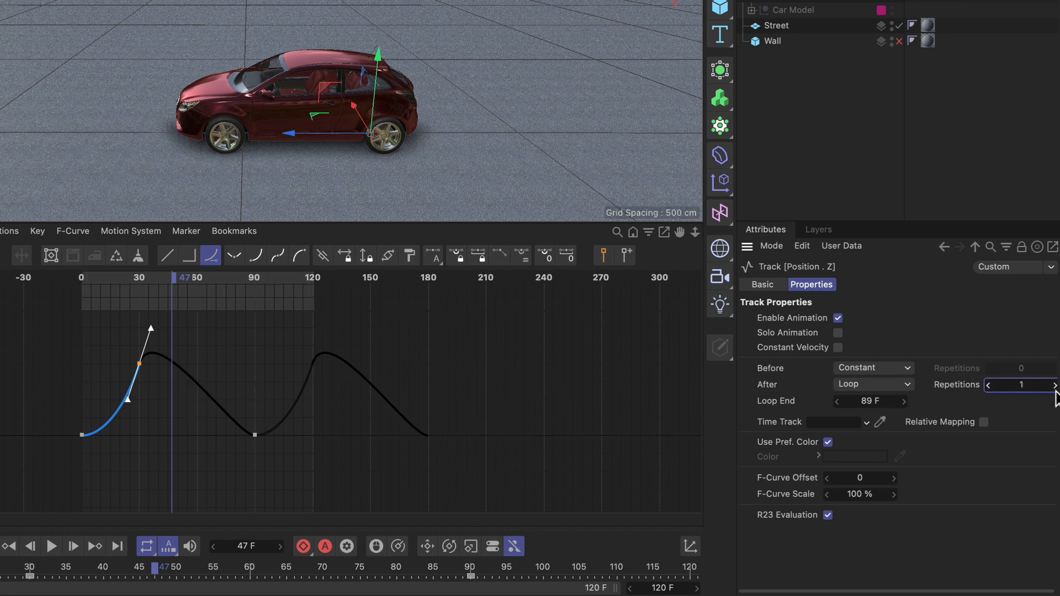
Raise the Position.Z loop Repetitions to 2.
click(1052, 385)
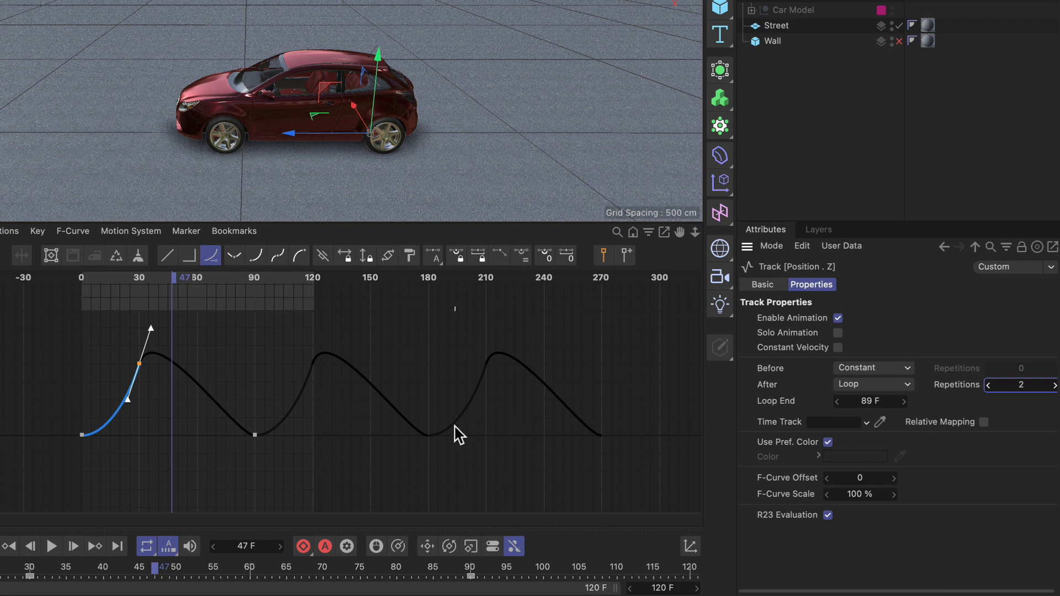
mouse_move(441, 428)
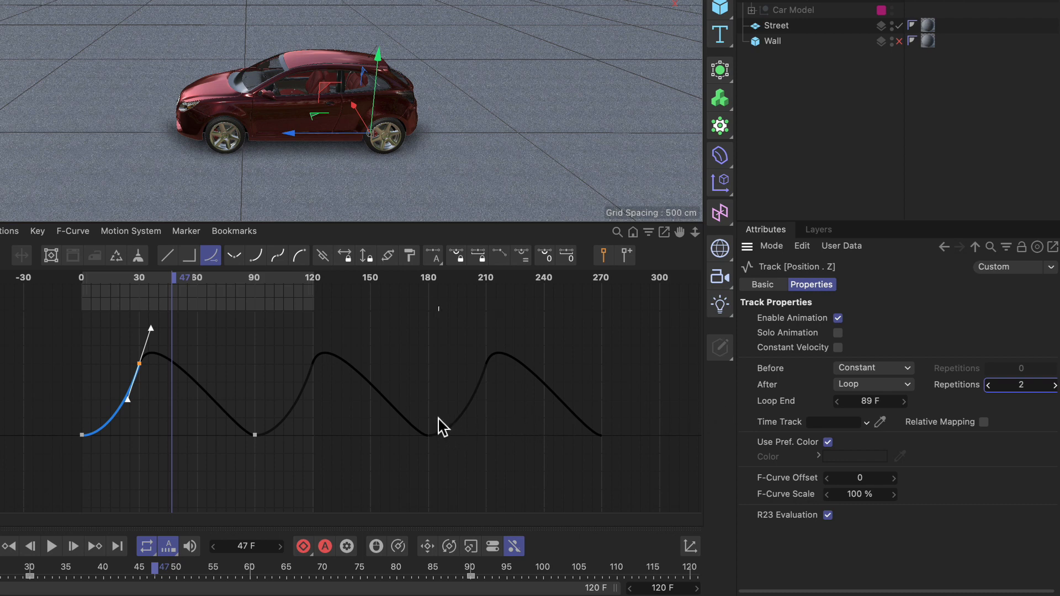